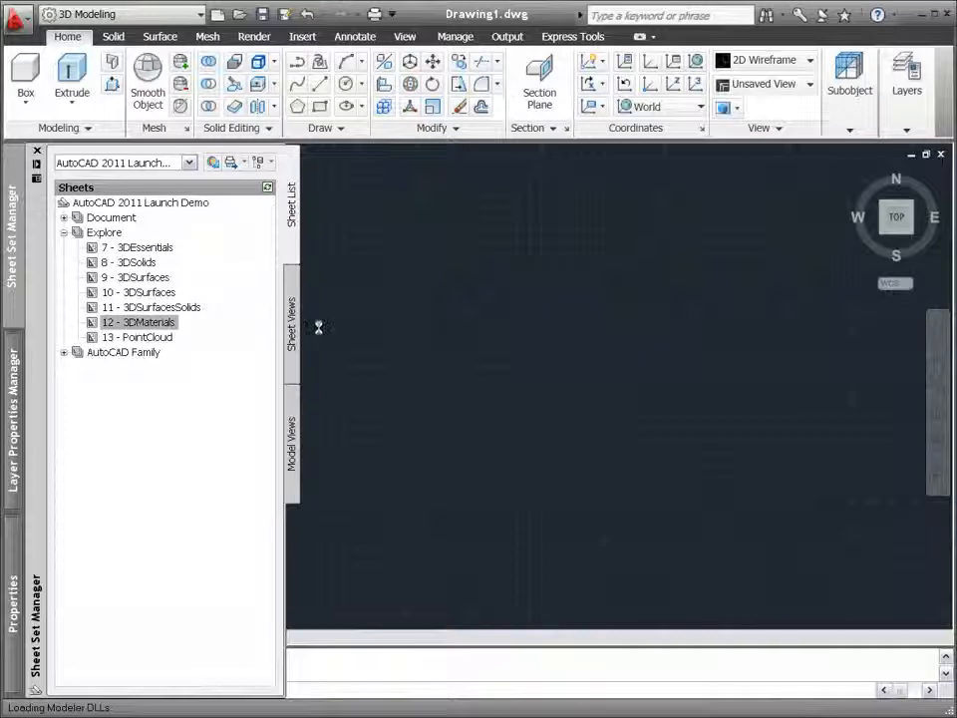
Open sheet 12 - 3DMaterials from the Sheet Set Manager list
{"action": "double_click", "coordinate": [143, 322]}
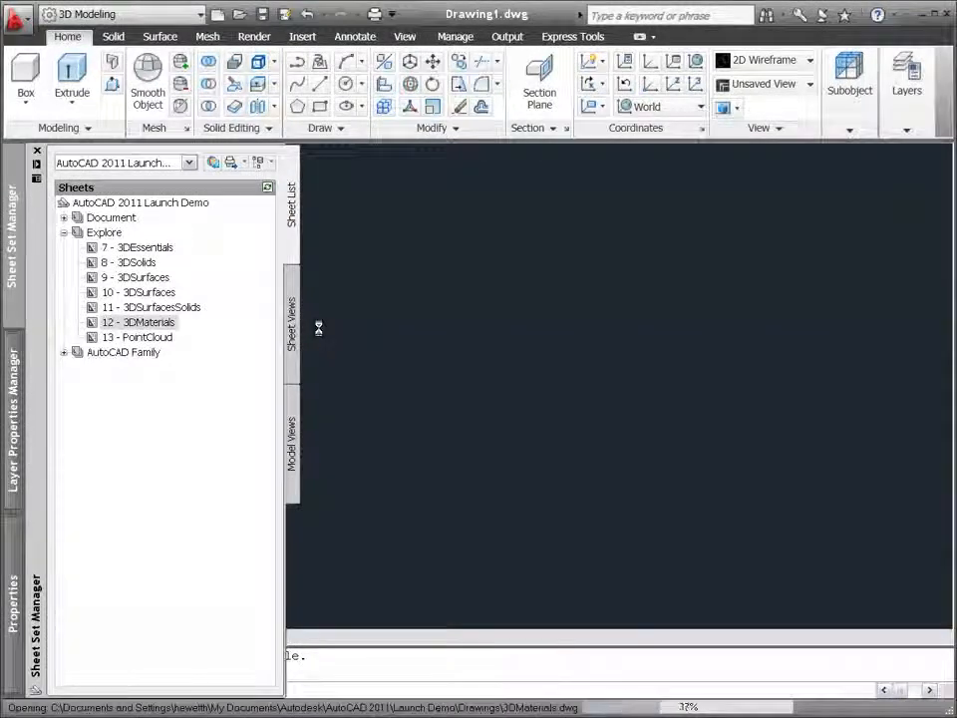
{"action": "double_click", "coordinate": [145, 322]}
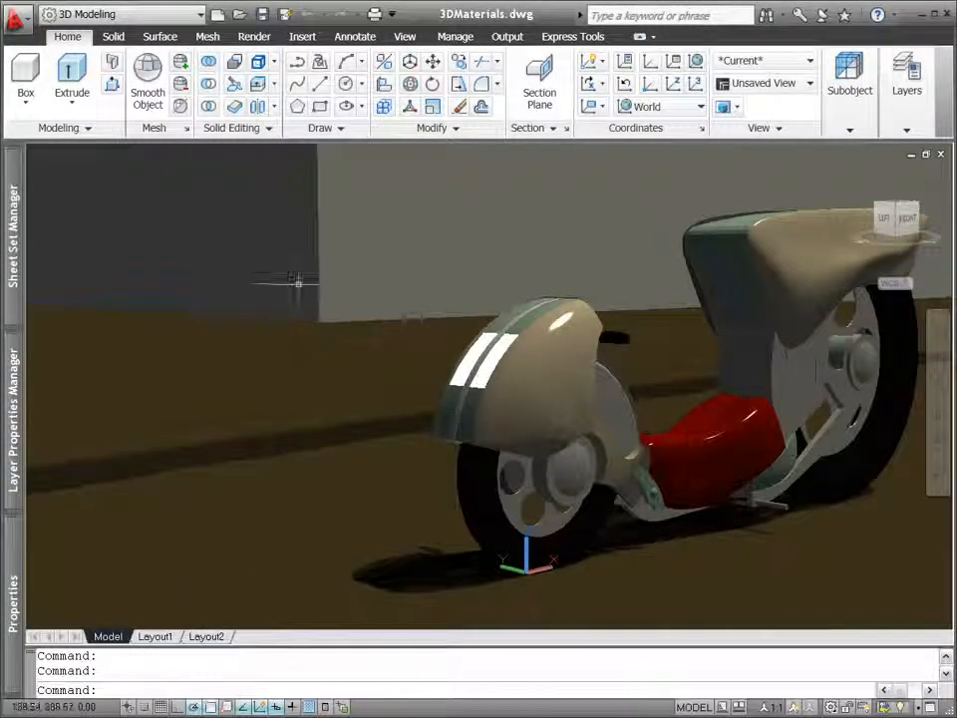
Show the Materials Browser from the Render tab's Materials panel
{"action": "left_click", "coordinate": [253, 36]}
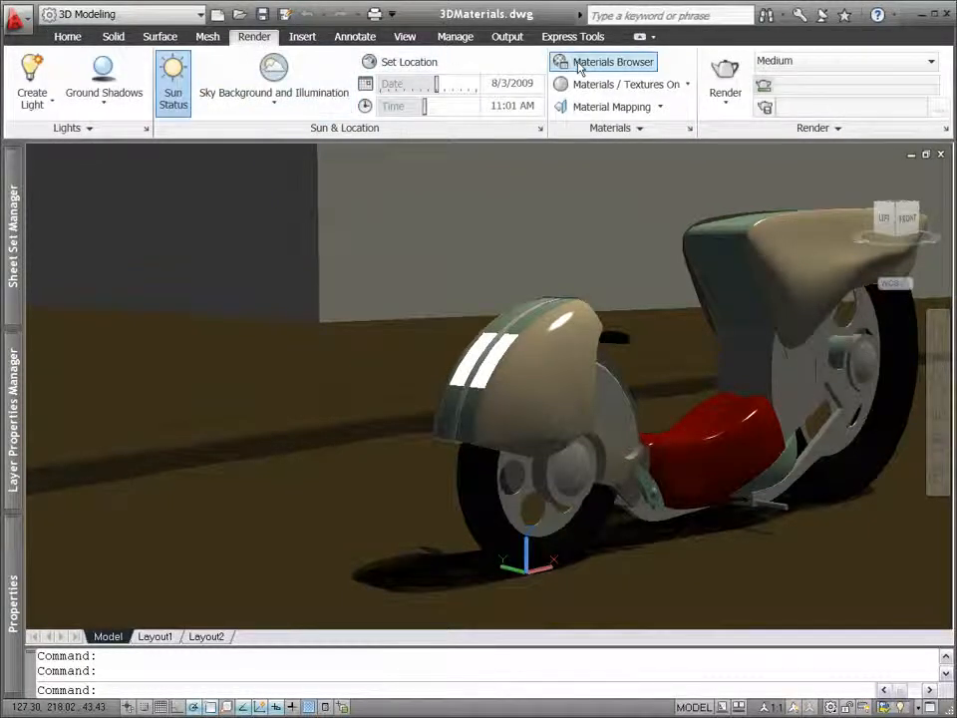
{"action": "left_click", "coordinate": [612, 62]}
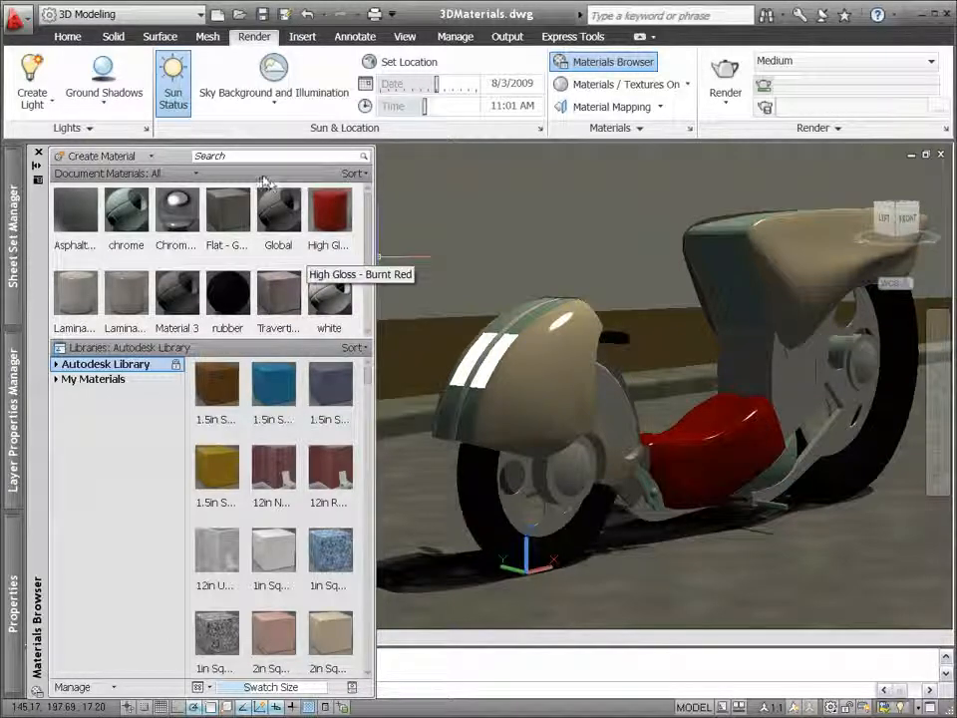
Apply the Common brick material from Autodesk Library's Masonry - Brick category to the wall
{"action": "left_click", "coordinate": [279, 155]}
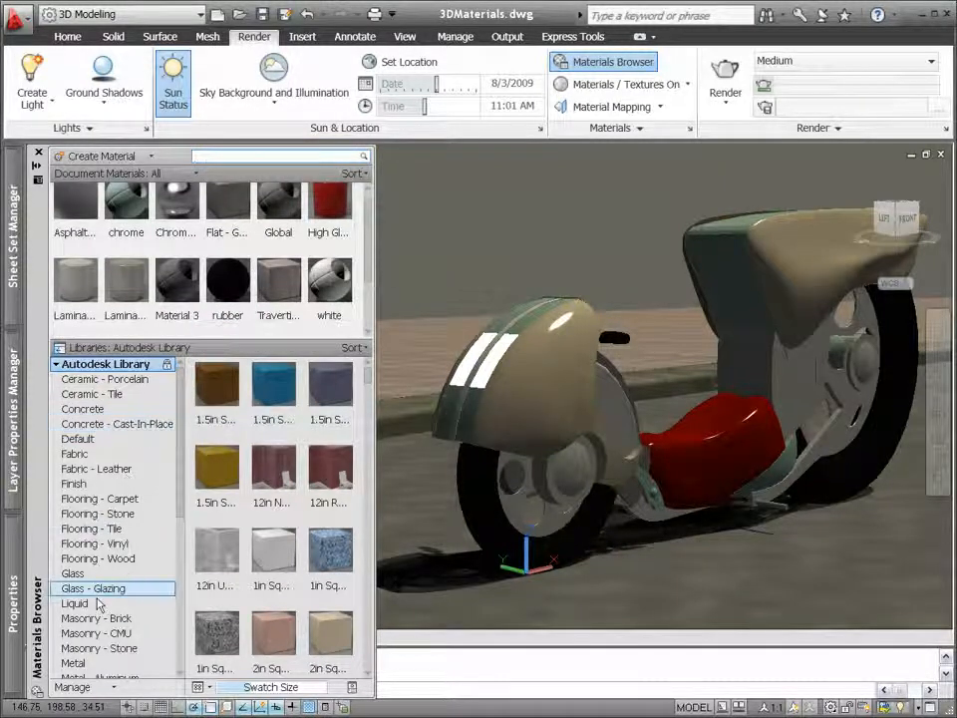
{"action": "left_click", "coordinate": [95, 618]}
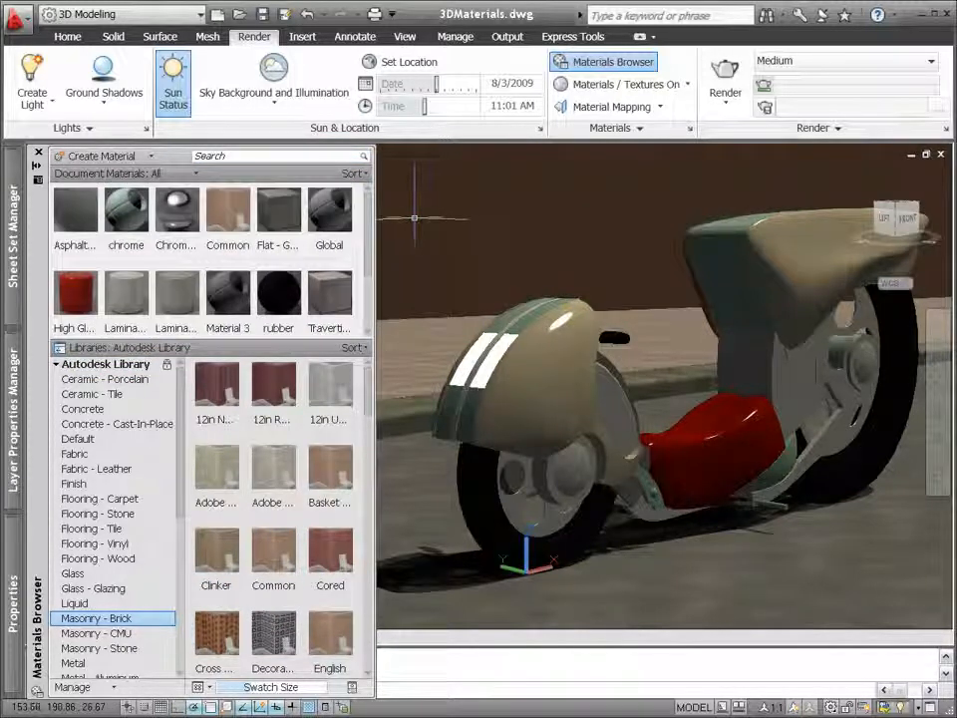
Edit the Common material and open its brick image texture in the Texture Editor
{"action": "right_click", "coordinate": [227, 210]}
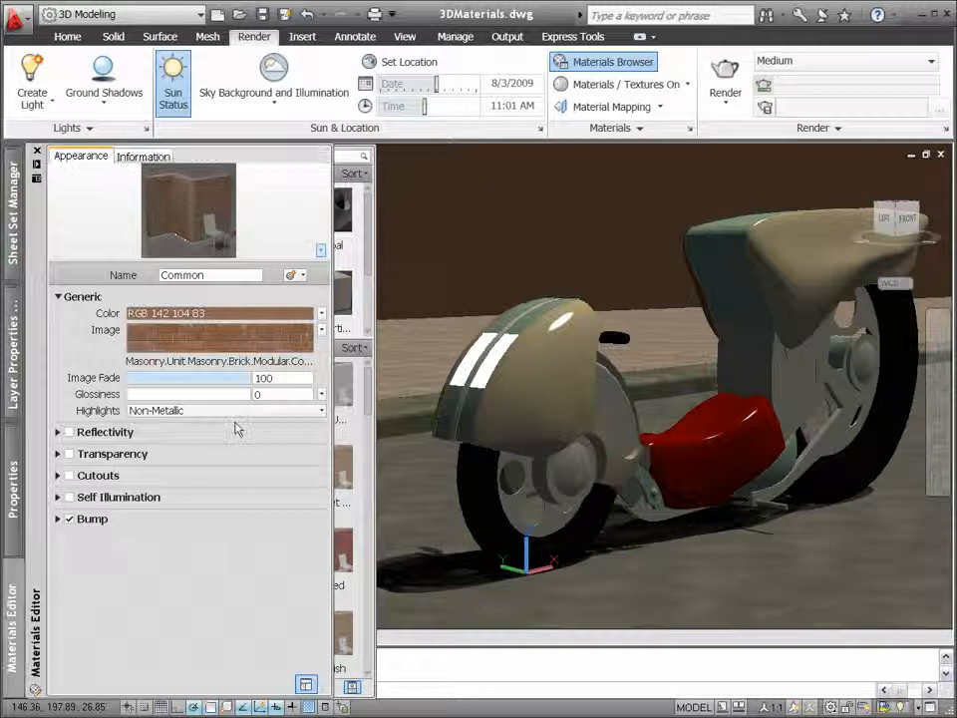
{"action": "left_click", "coordinate": [321, 330]}
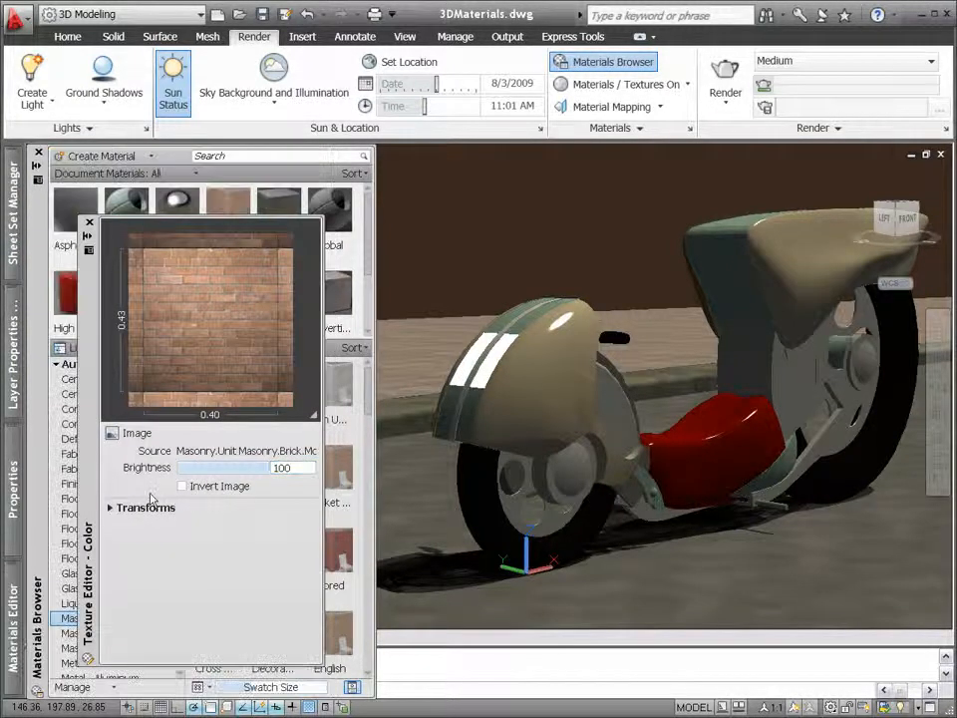
Set the brick texture's Scale sample width to 40.00 and close the Texture Editor
{"action": "left_click", "coordinate": [115, 507]}
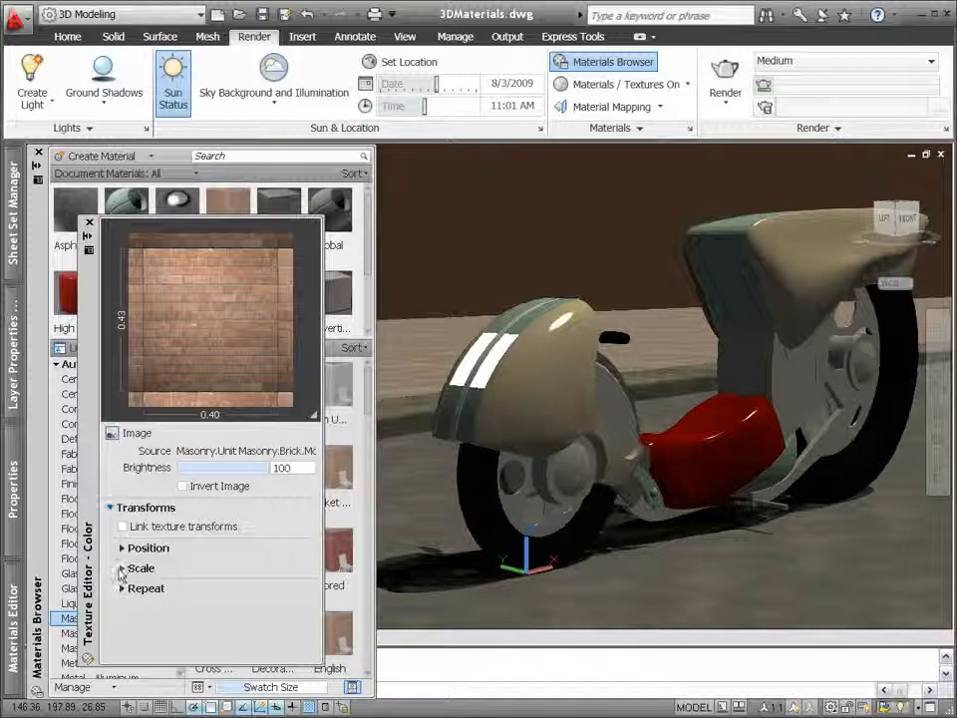
{"action": "left_click", "coordinate": [121, 567]}
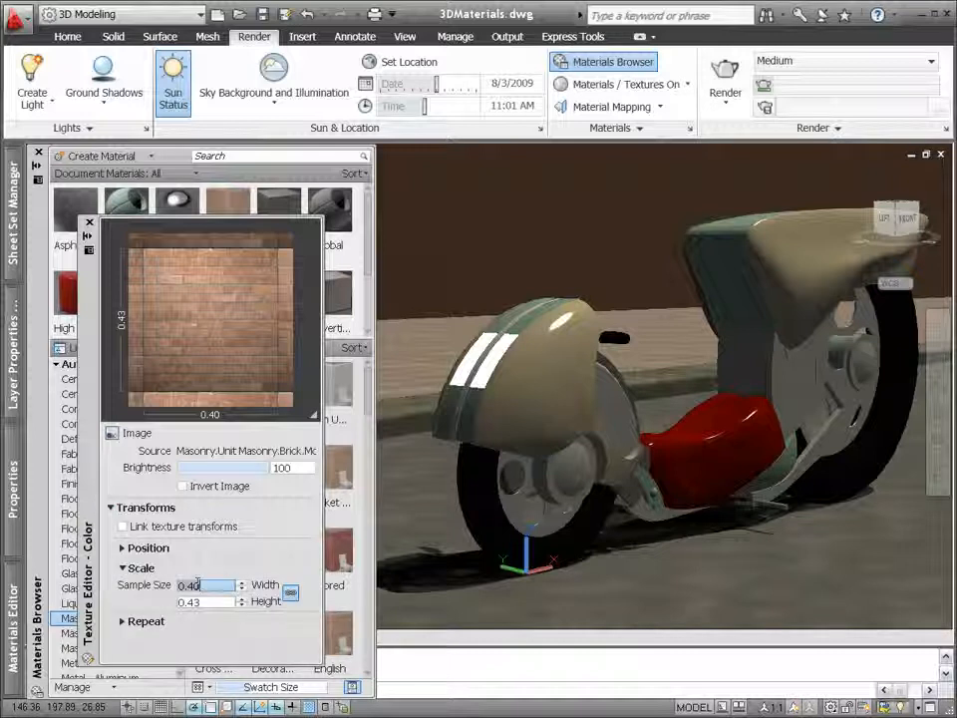
{"action": "type", "text": "40.00"}
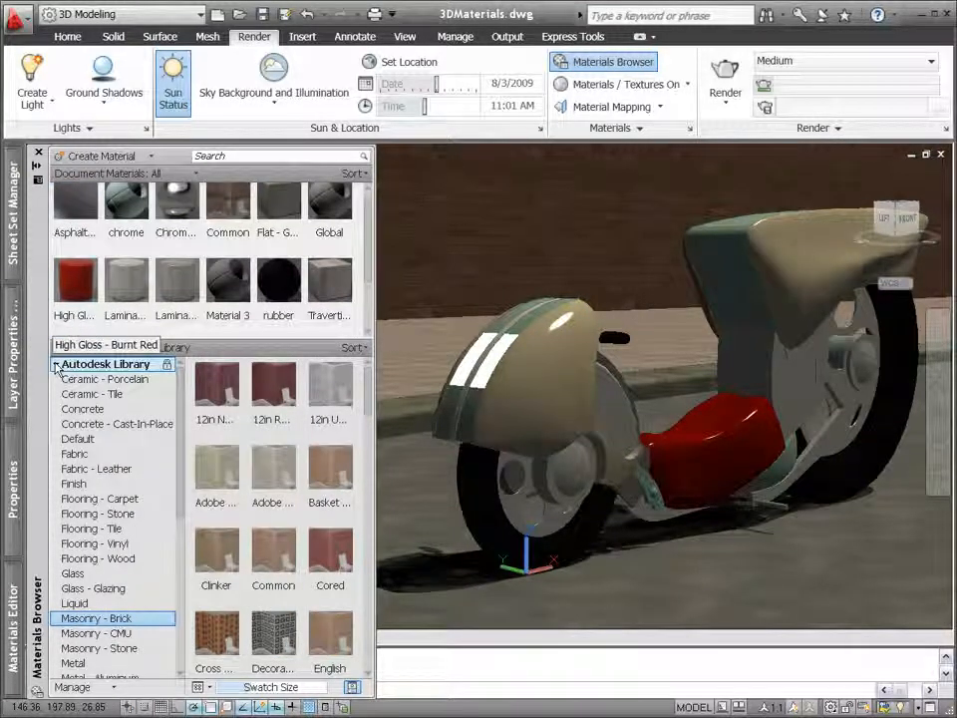
Create an 'Exterior Building' category under My Materials
{"action": "right_click", "coordinate": [75, 378]}
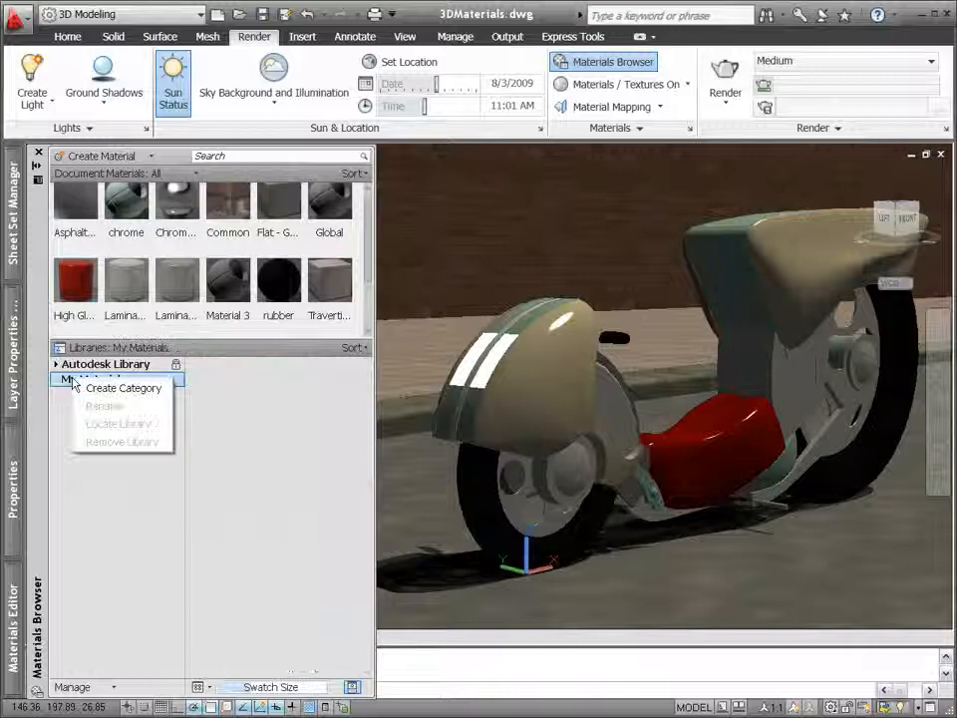
{"action": "left_click", "coordinate": [122, 388]}
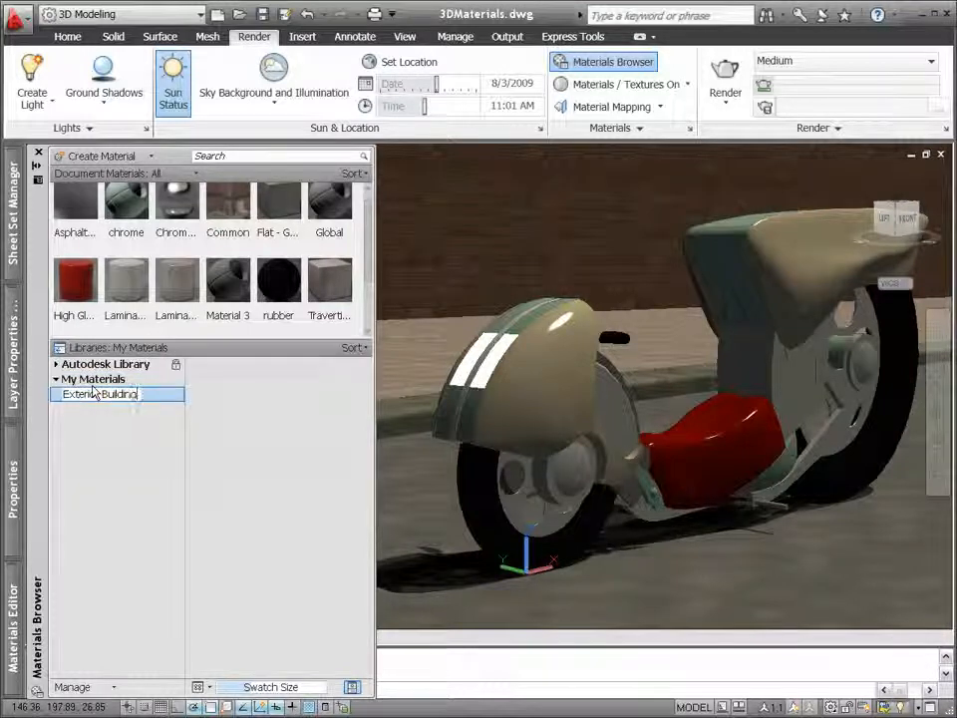
{"action": "left_click", "coordinate": [227, 206]}
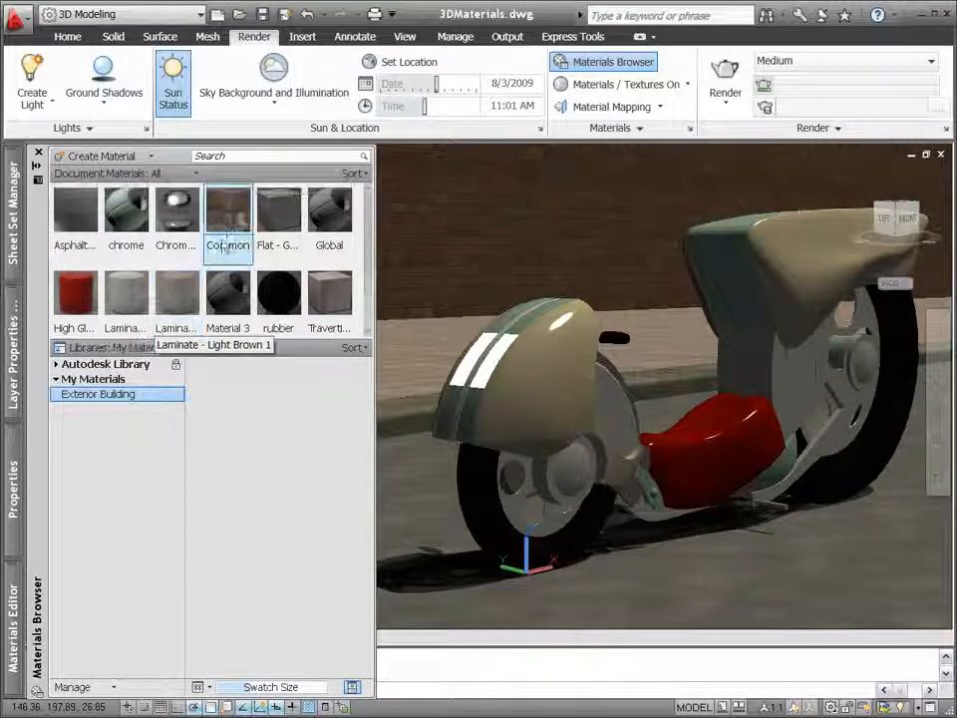